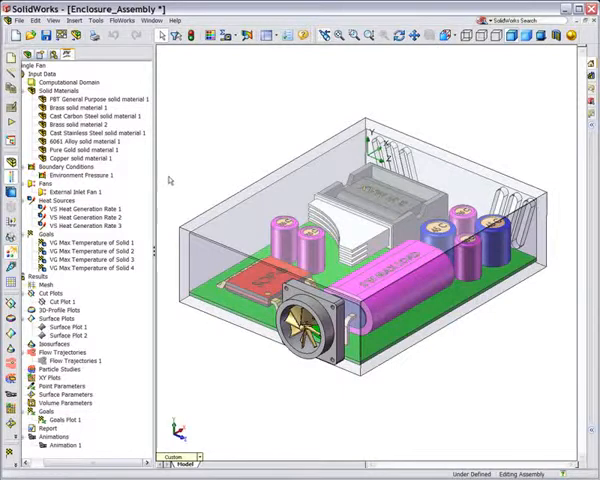
# Open the context menu for External Inlet Fan 1 in the Single Fan project tree.
pyautogui.click(90, 269)
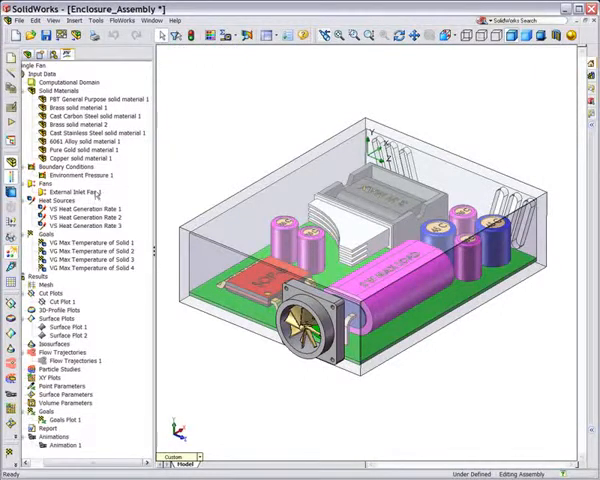
pyautogui.rightClick(62, 192)
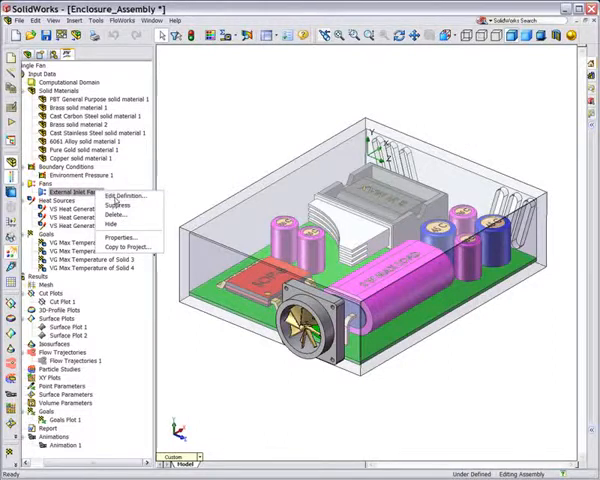
pyautogui.click(113, 195)
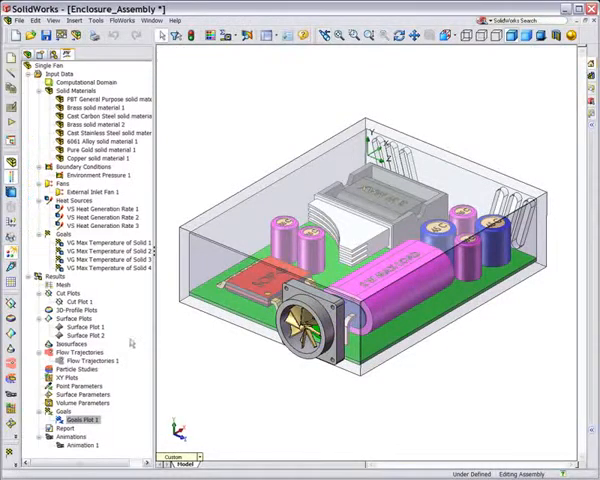
pyautogui.rightClick(89, 421)
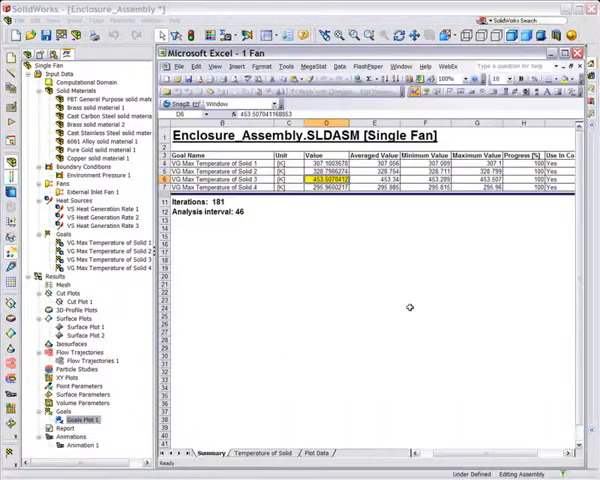
pyautogui.moveTo(382, 287)
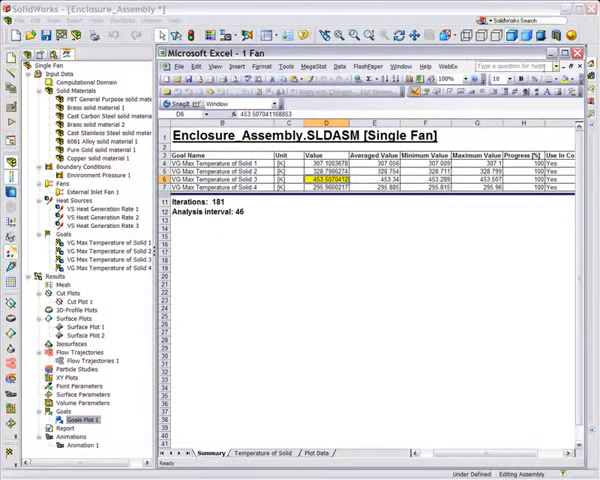
# Close the Single Fan goal results workbook in Excel.
pyautogui.click(588, 53)
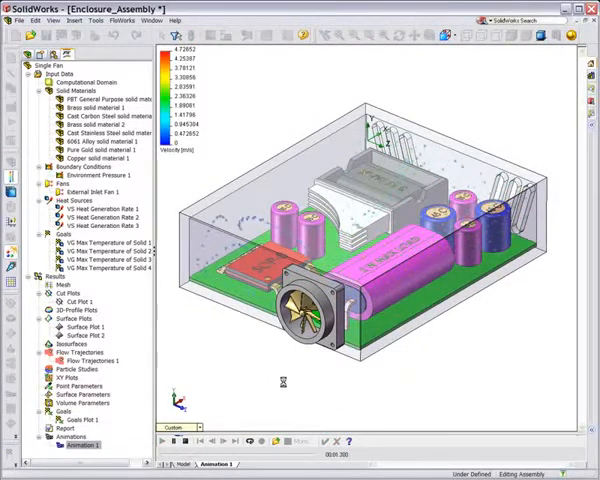
# Open the Surface Plots context menu, then view the configuration list.
pyautogui.rightClick(66, 317)
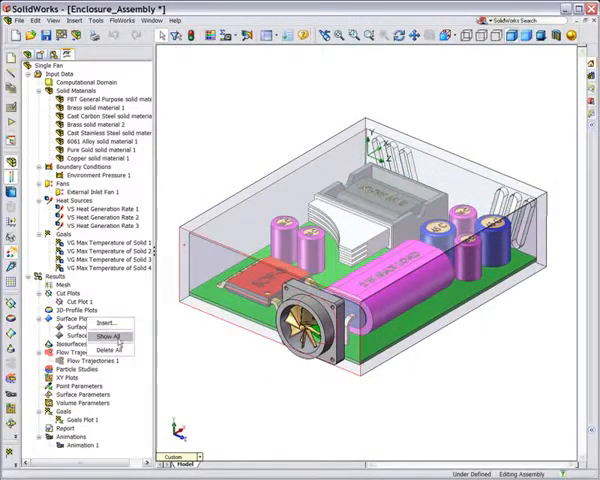
pyautogui.click(112, 335)
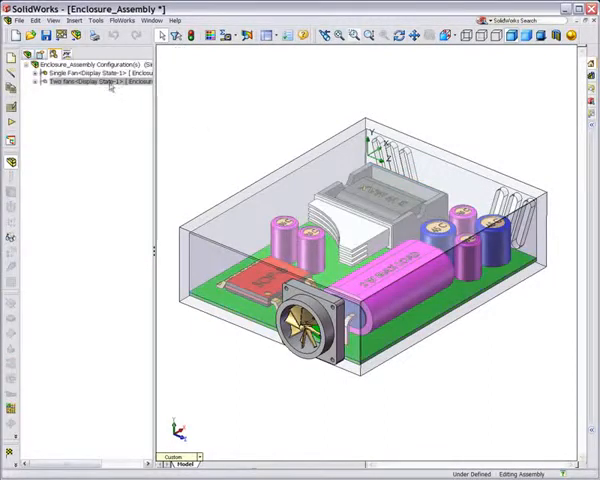
# Make the Two fans configuration active and bring up the Flow Trajectories options.
pyautogui.rightClick(82, 81)
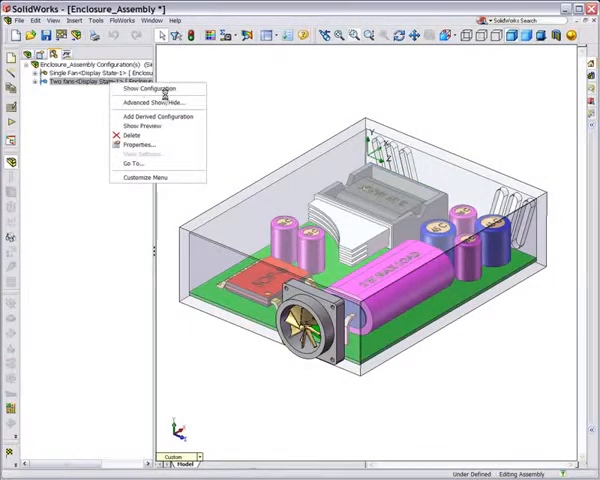
pyautogui.click(152, 88)
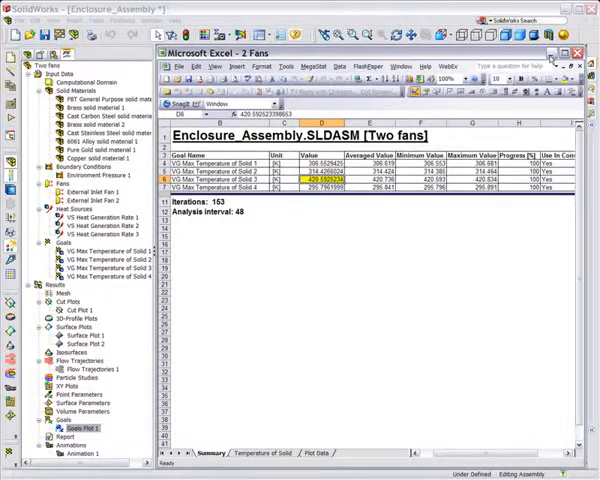
pyautogui.rightClick(70, 367)
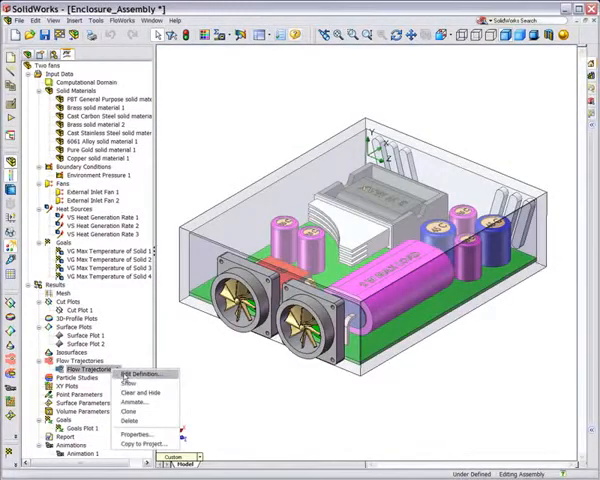